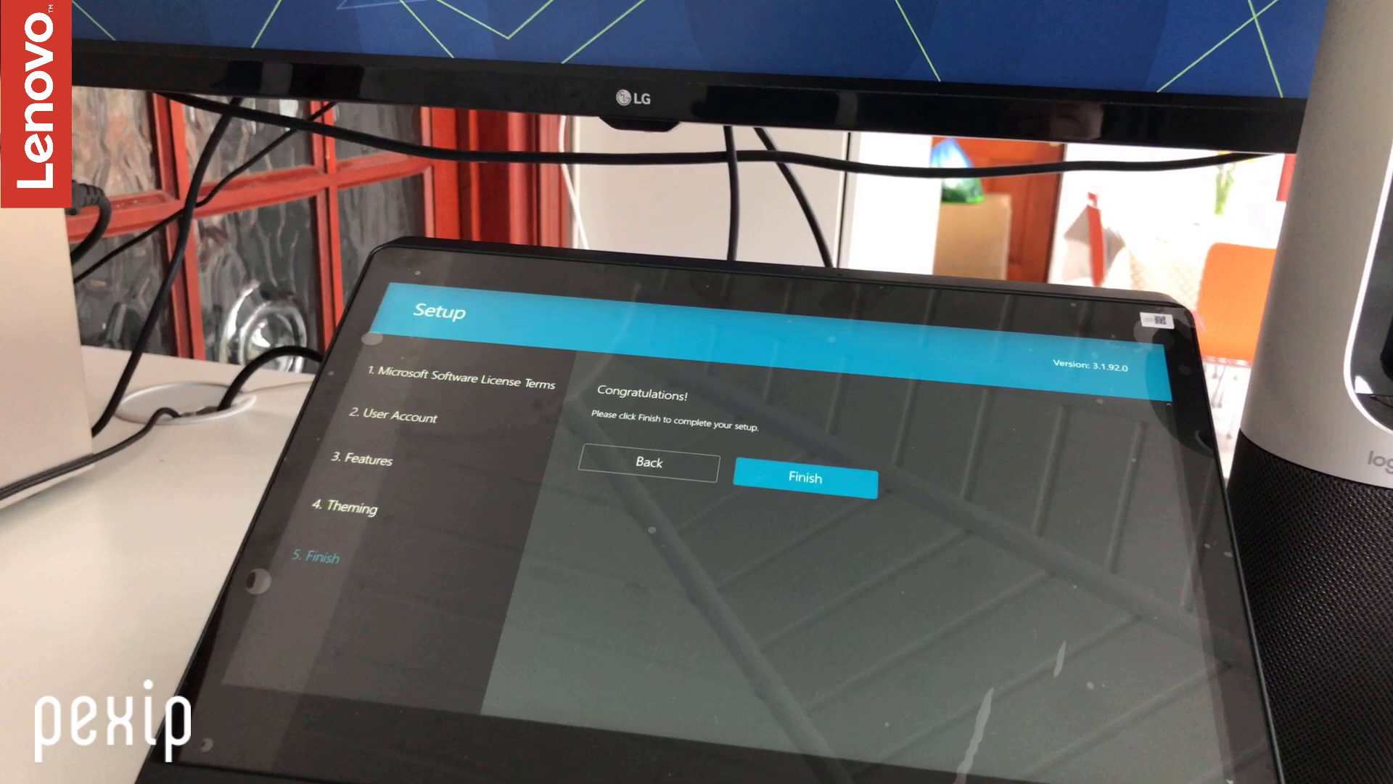
Step: Finish the console setup so the home screen loads with no meetings scheduled
left_click(804, 478)
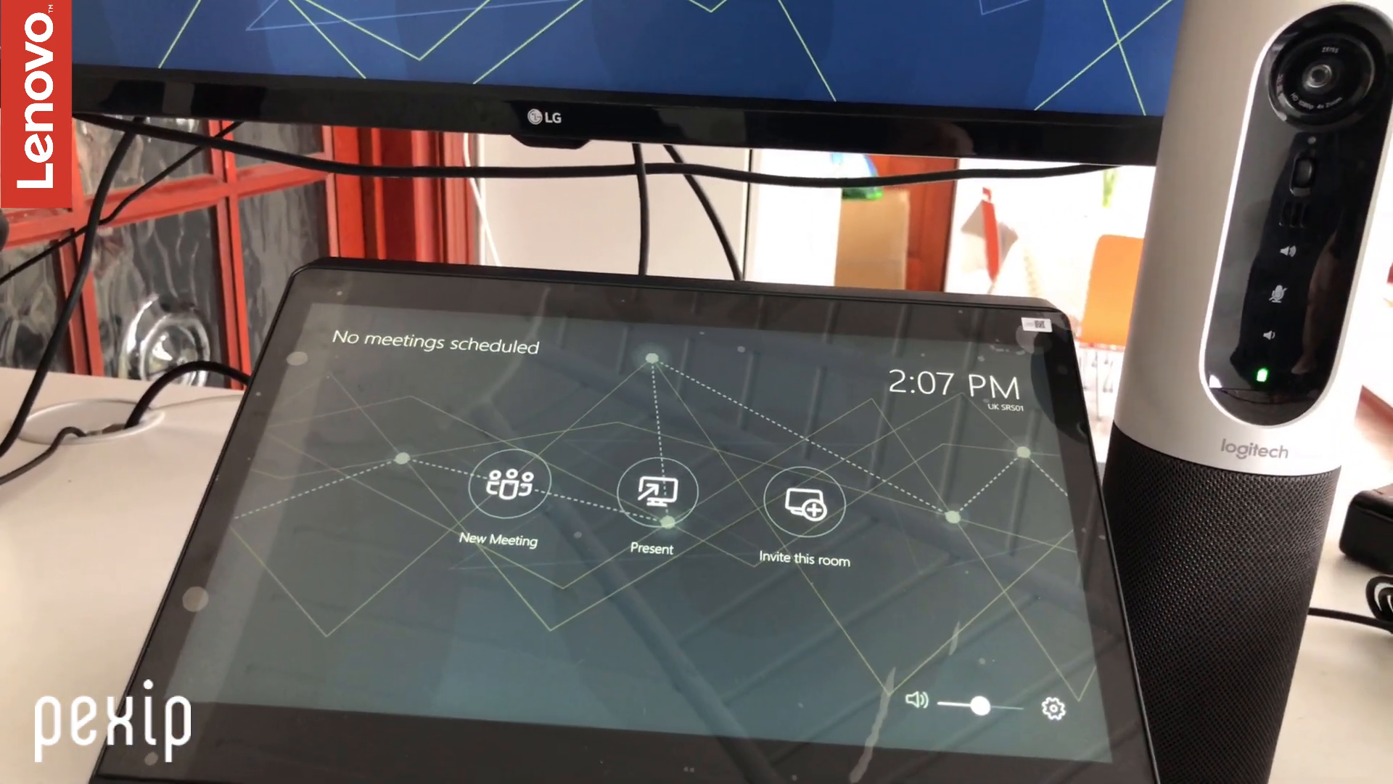
left_click(509, 489)
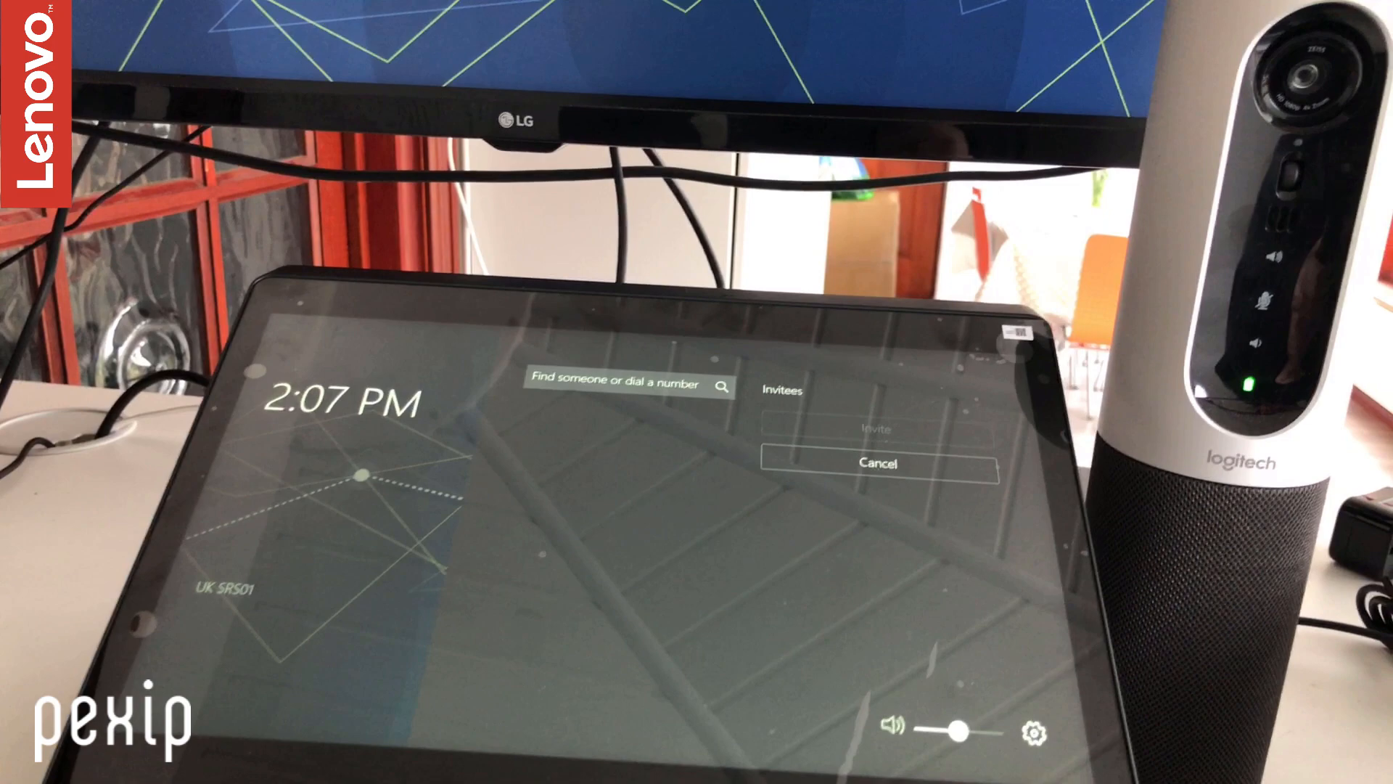
left_click(877, 463)
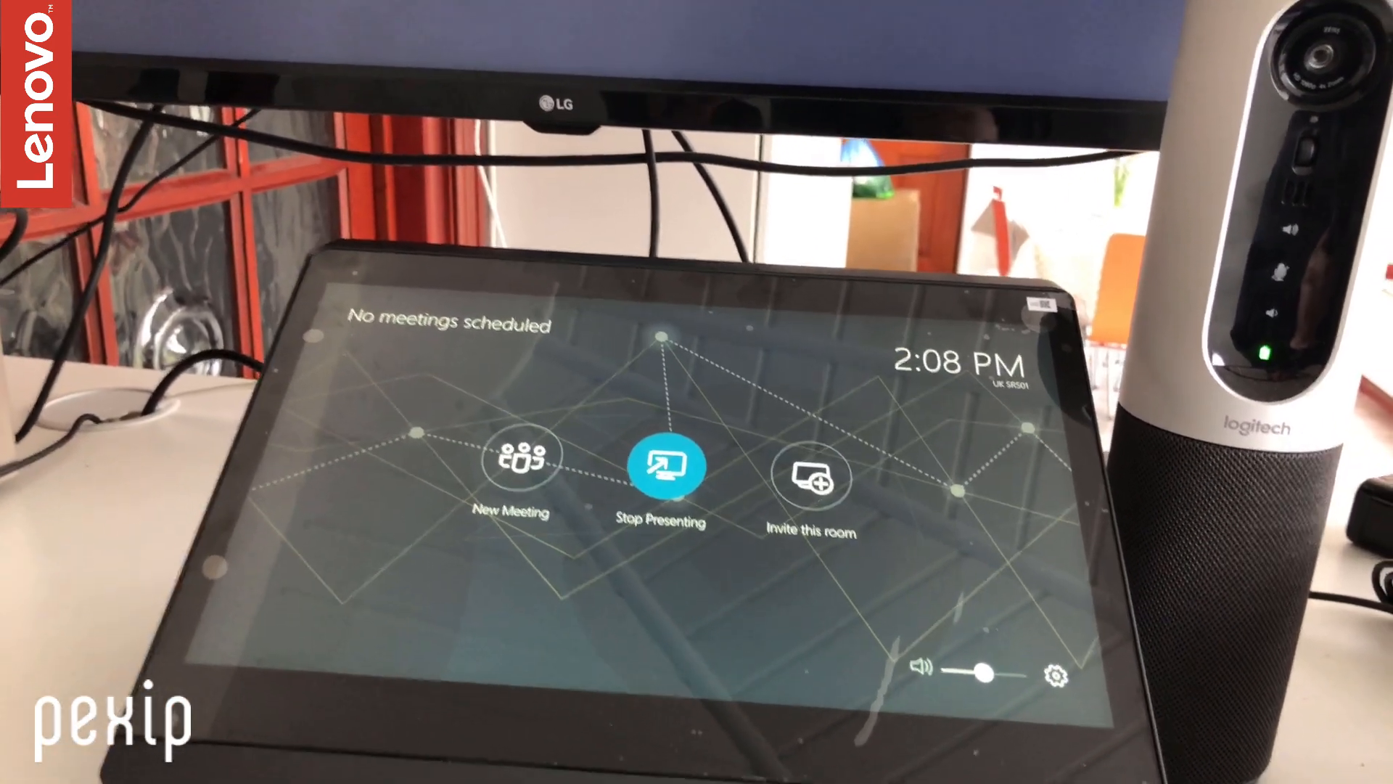
Step: Start a new meeting and bring up the 'Find someone or dial a number' search box
left_click(810, 476)
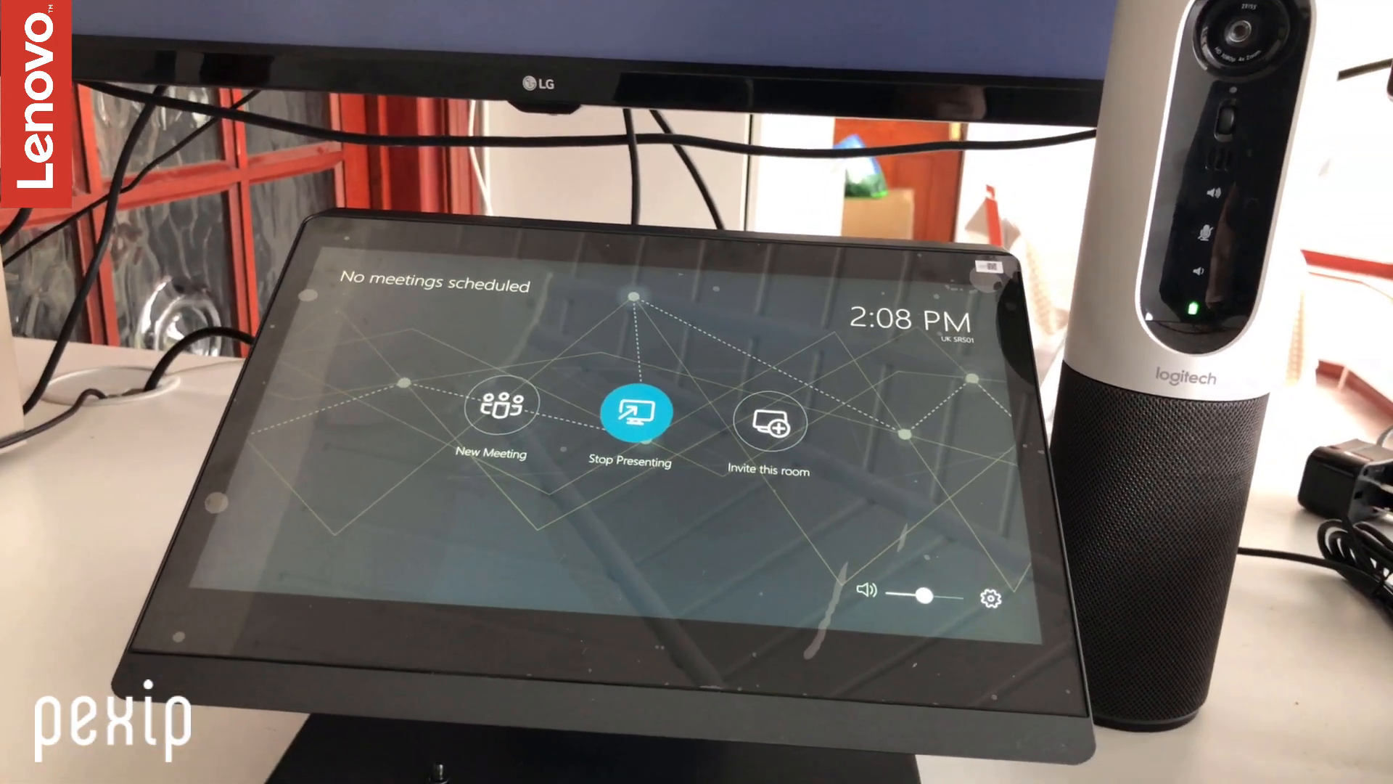
left_click(629, 410)
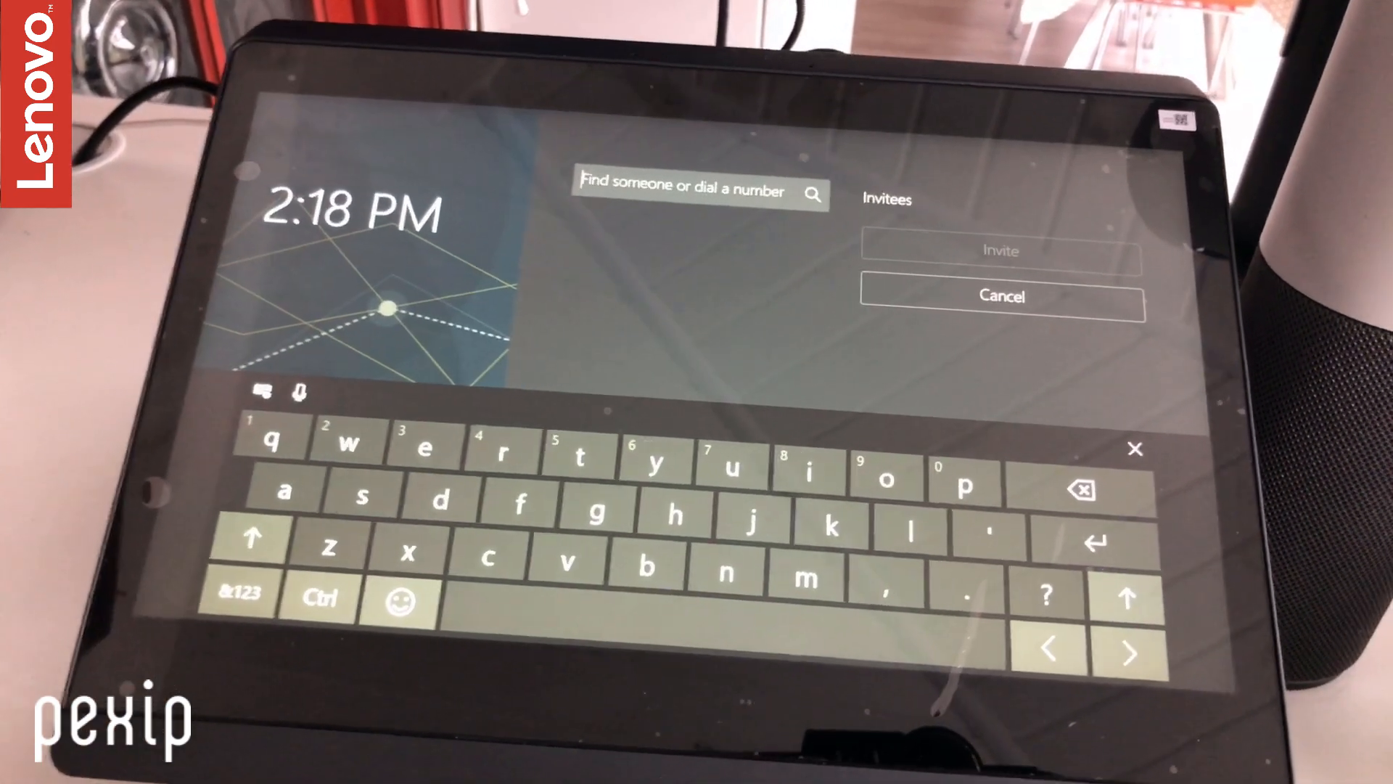
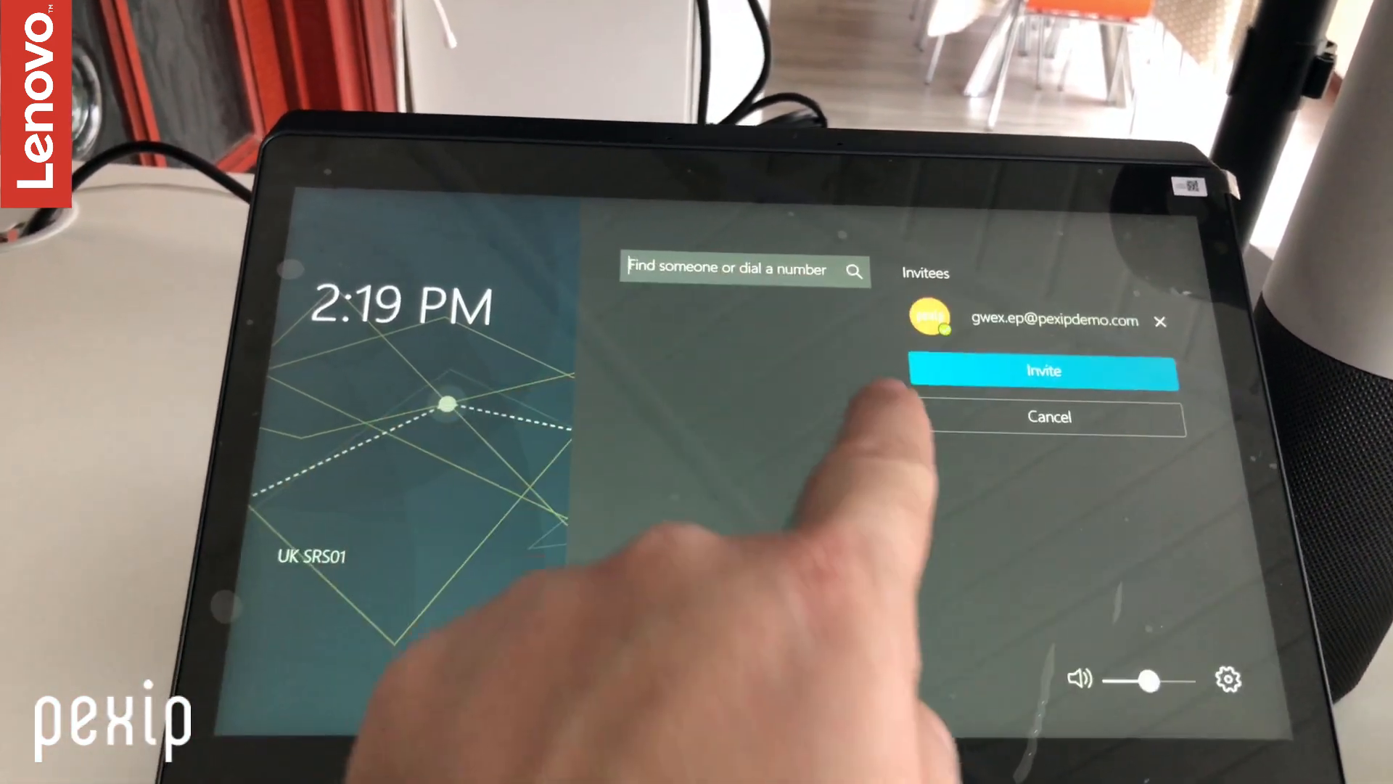
left_click(1043, 370)
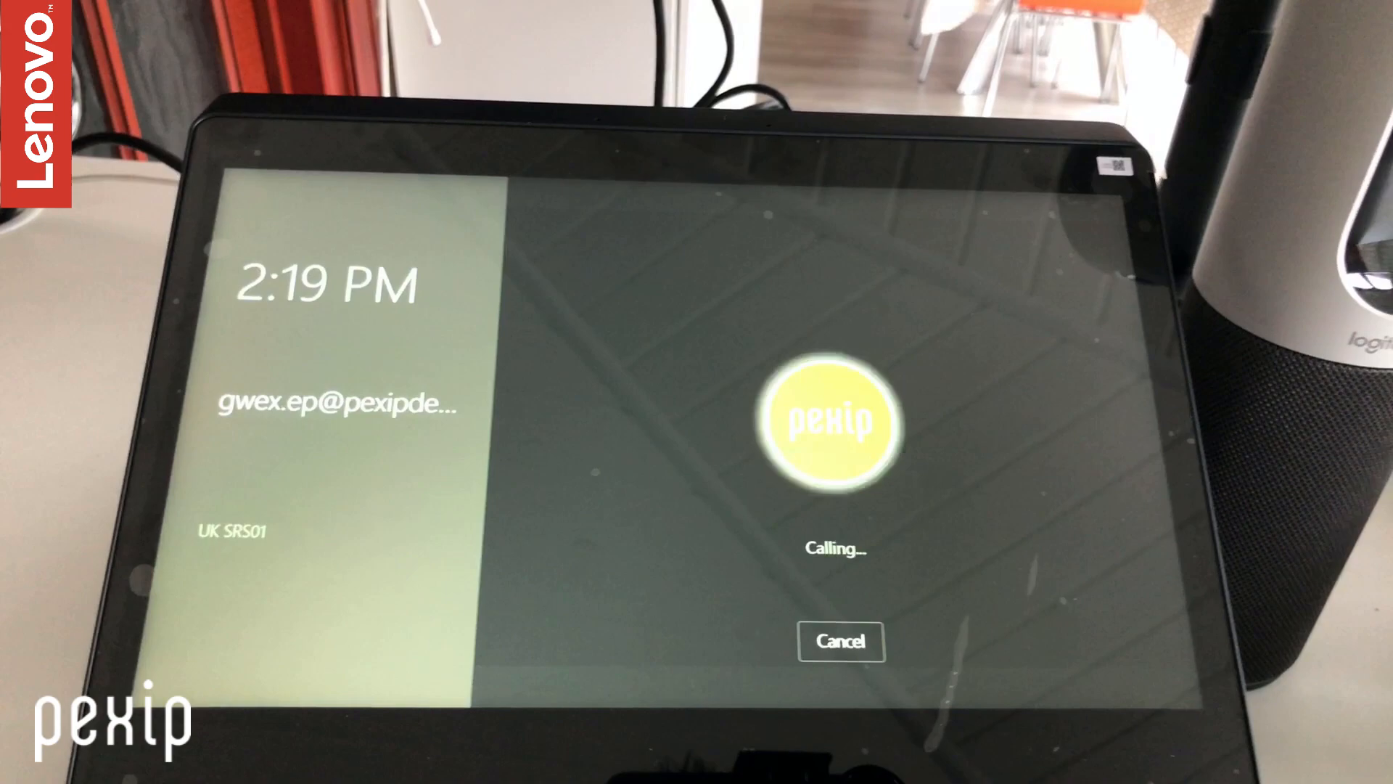